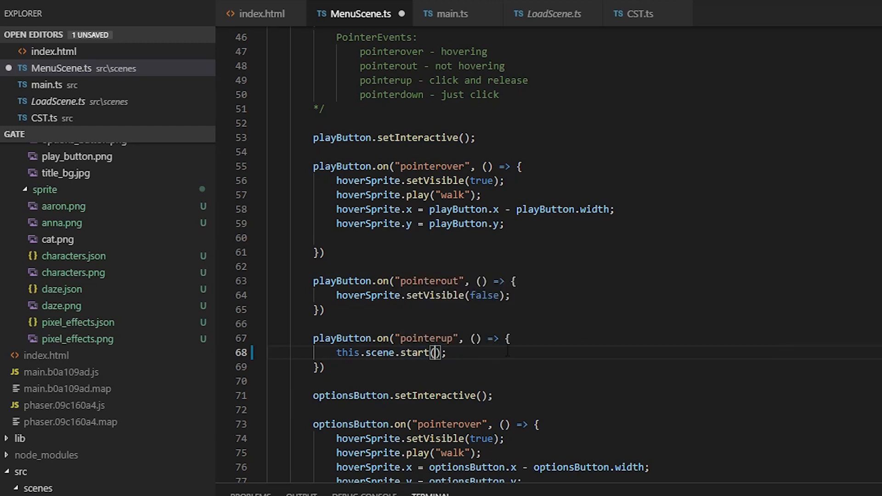
# Start CST.SCENES.PLAY from the menu's play button and add the PLAY key to CST's SCENES.
pyautogui.write('CST.SCENES.PLAY')
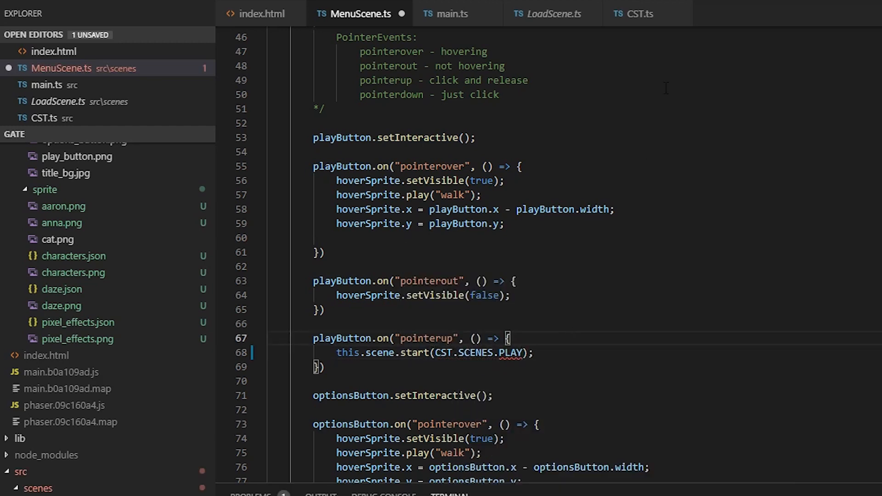
pyautogui.click(638, 14)
pyautogui.write('PLAY: "PL')
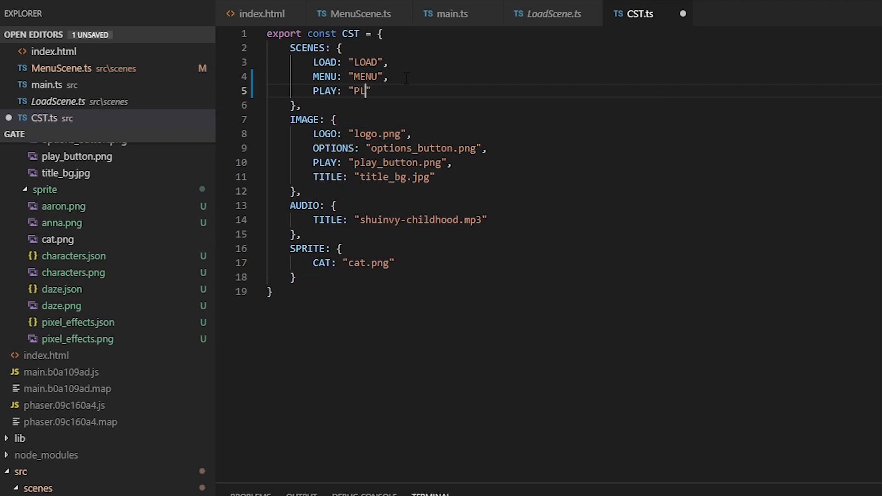
pyautogui.write('AY});')
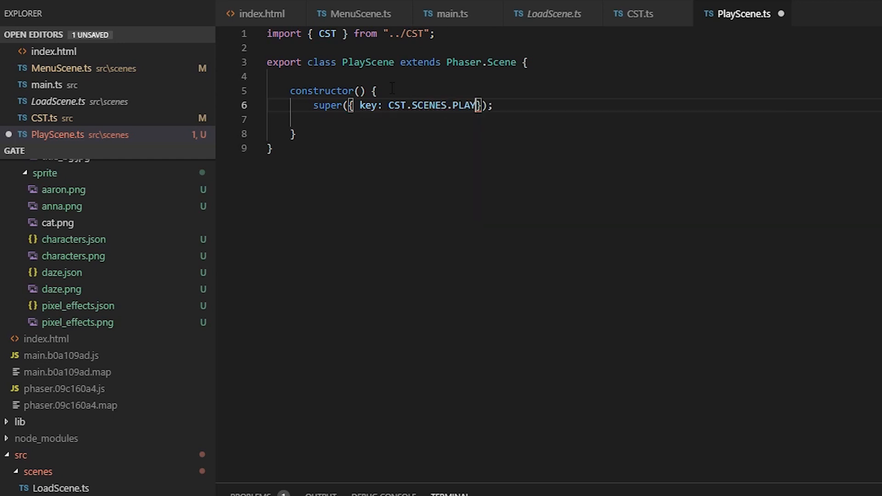
# Preview the anna.png and characters.png sprite sheets in the dist/assets/sprite folder.
pyautogui.click(445, 14)
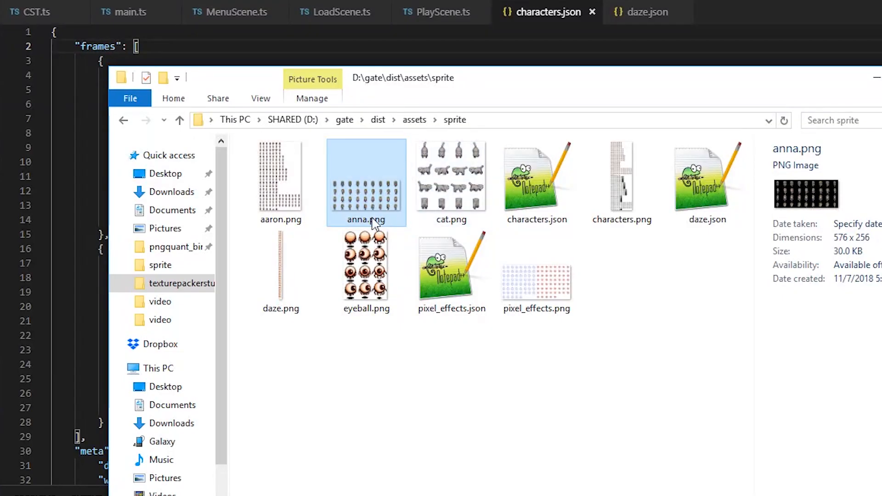
pyautogui.doubleClick(366, 183)
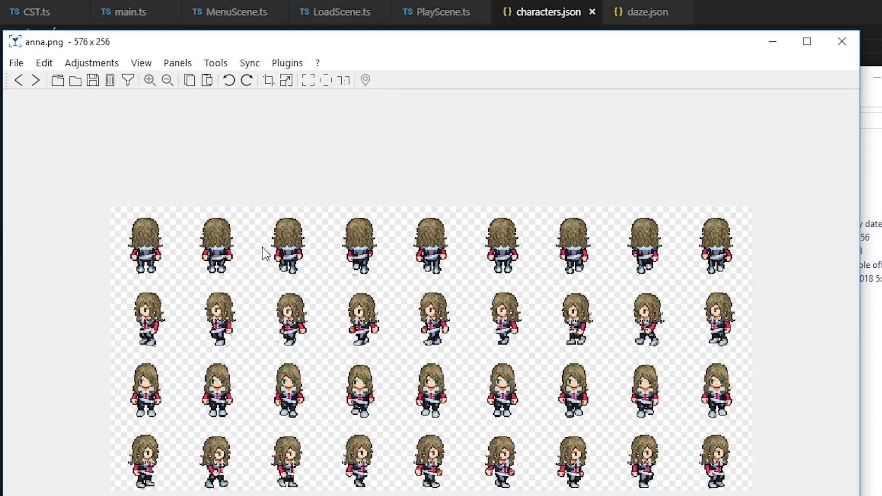
pyautogui.moveTo(150, 109)
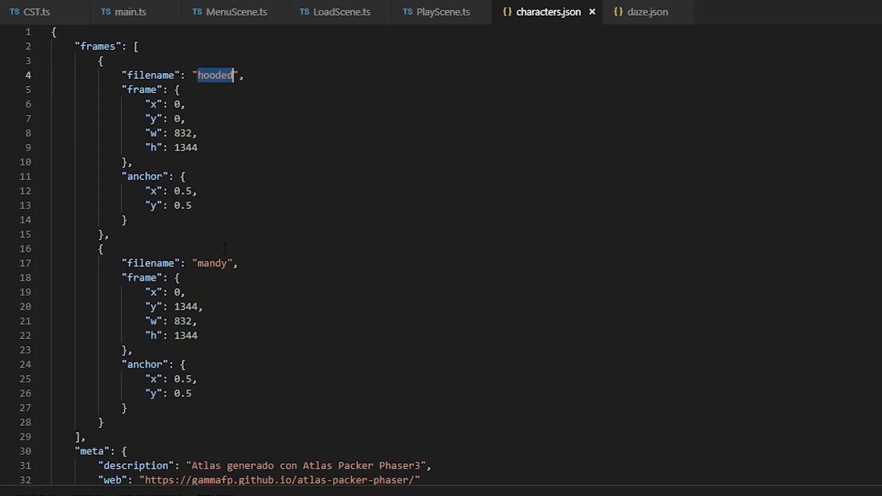
pyautogui.doubleClick(212, 263)
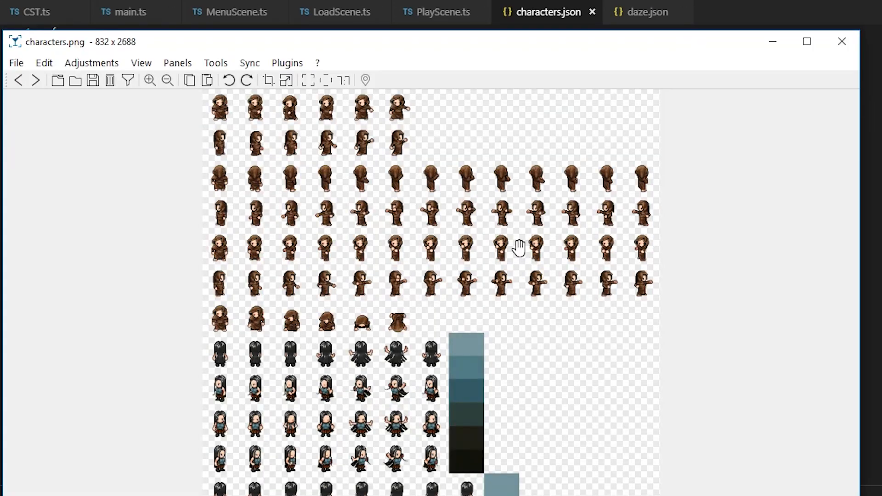
# Inspect the daze.png effect sheet and its daze.json atlas frame data.
pyautogui.click(640, 12)
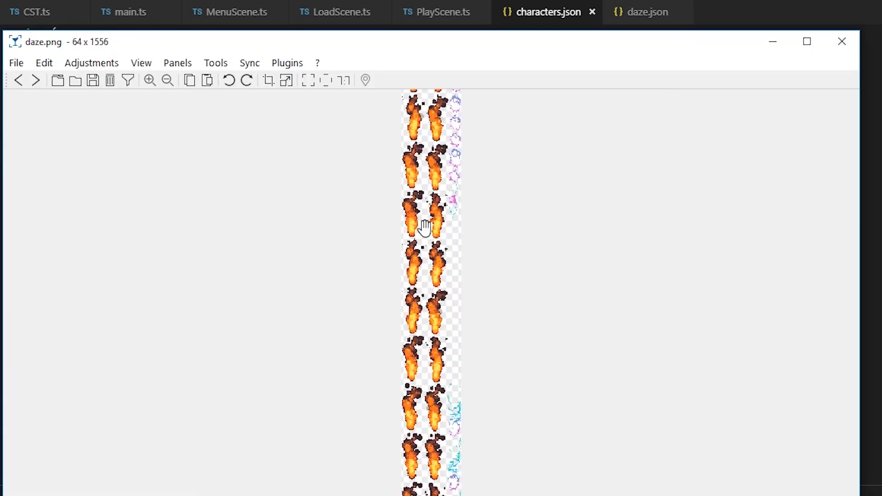
pyautogui.moveTo(425, 228); pyautogui.dragTo(456, 366)
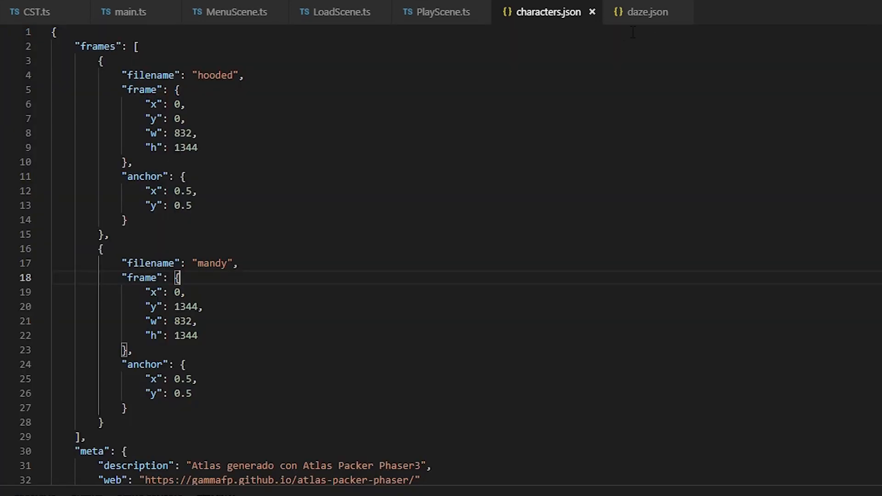
pyautogui.click(646, 12)
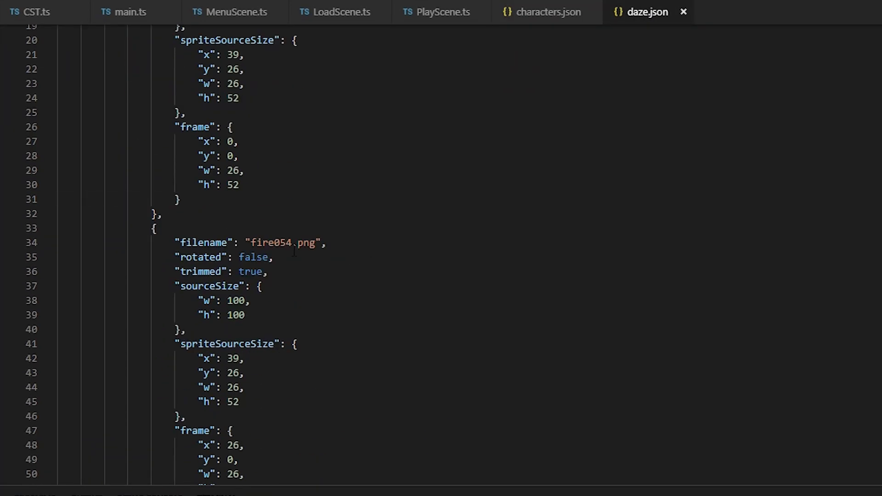
pyautogui.scroll(-3)
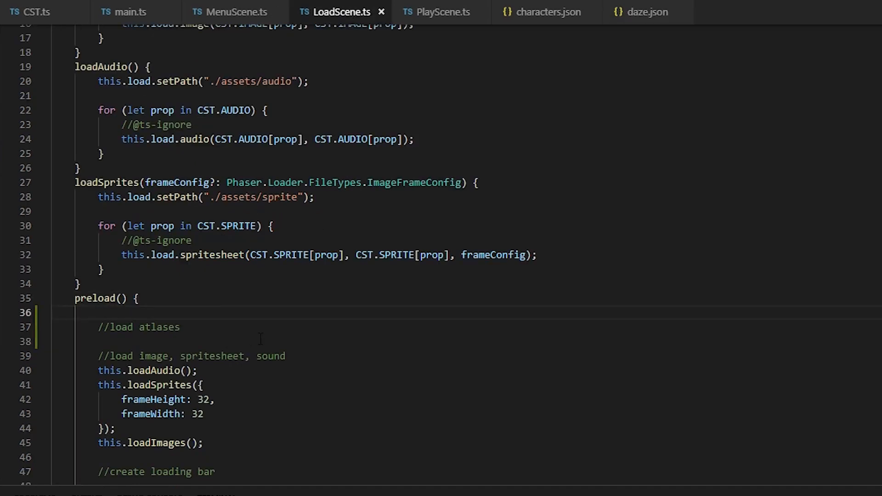
# Load the anna sprite sheet from ./assets/sprite/anna.png with 64×64 frames in LoadScene's preload.
pyautogui.write('this.load.spritesheet(')
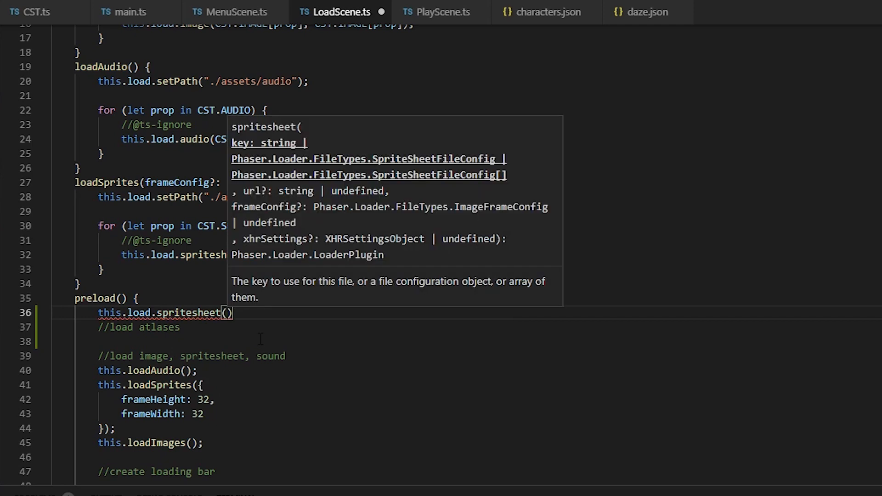
pyautogui.write('"anna",')
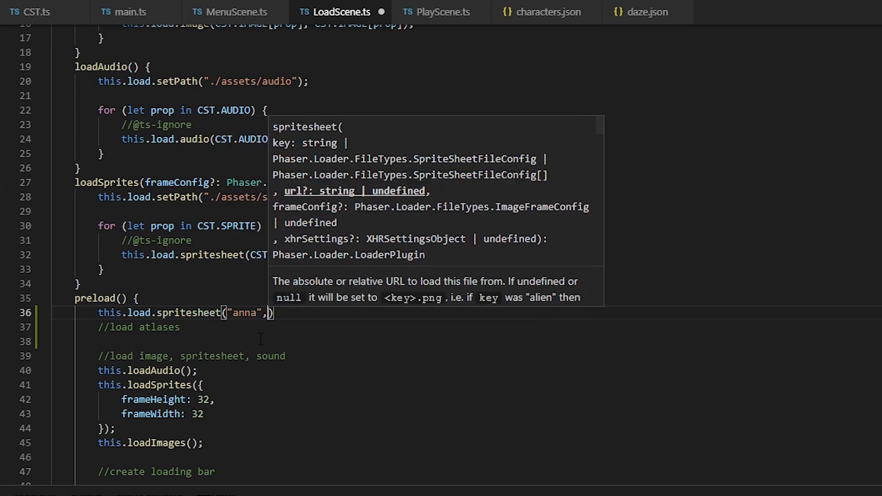
pyautogui.write('""')
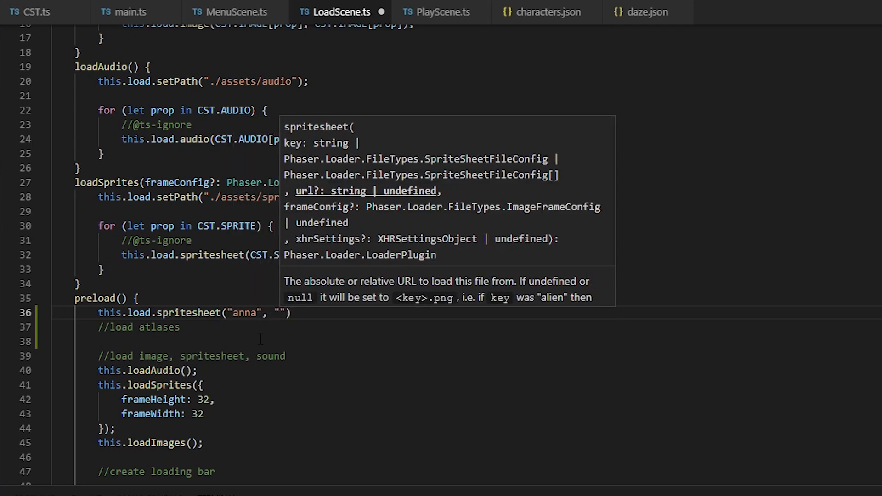
pyautogui.write('./assets/sprite/anna.png", {frame')
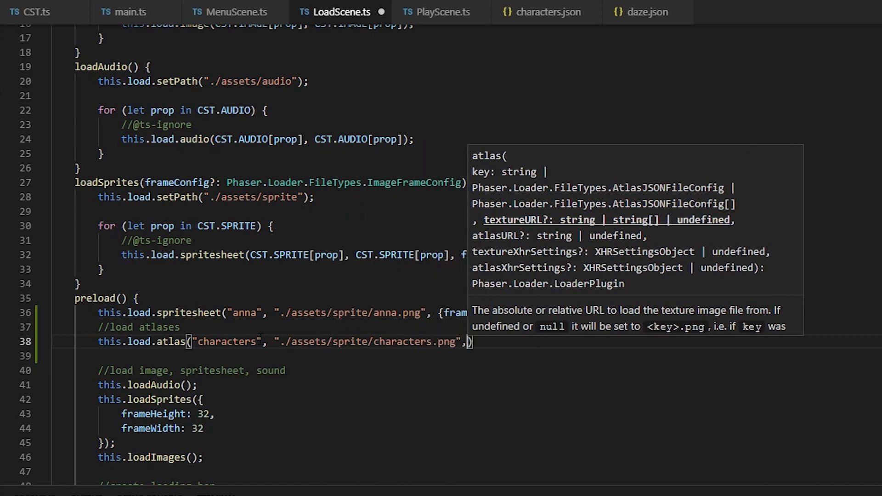
# Load the characters and daze atlases with their PNG and JSON files in preload.
pyautogui.write('"./assets/sprite/characters.json"')
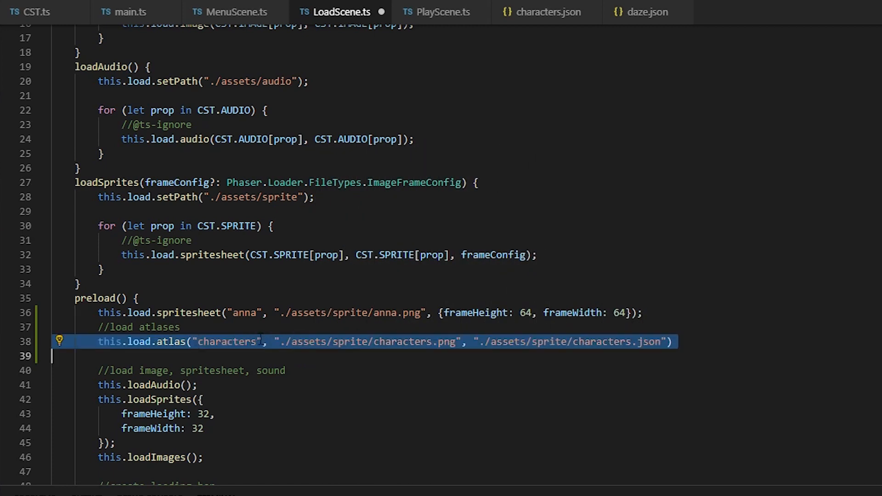
pyautogui.write('this.load.atlas("daze", "./assets/sprite/daze.png", "./assets/sprite/characters.json")')
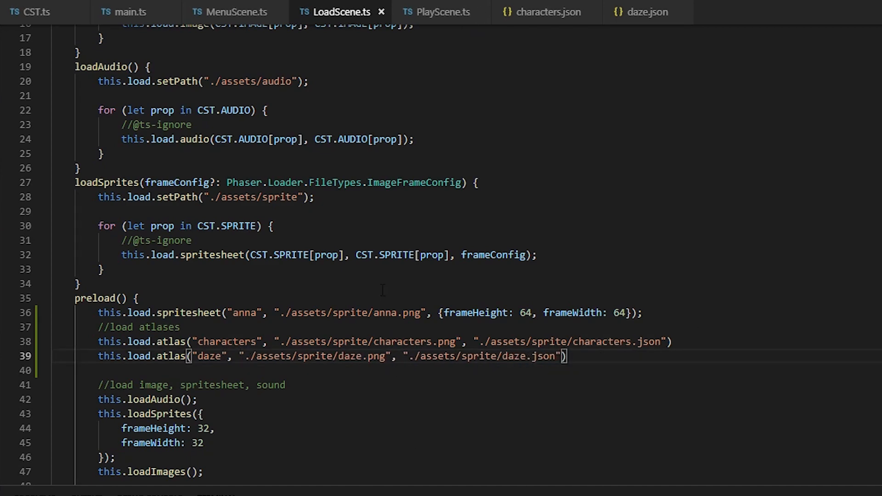
pyautogui.click(442, 12)
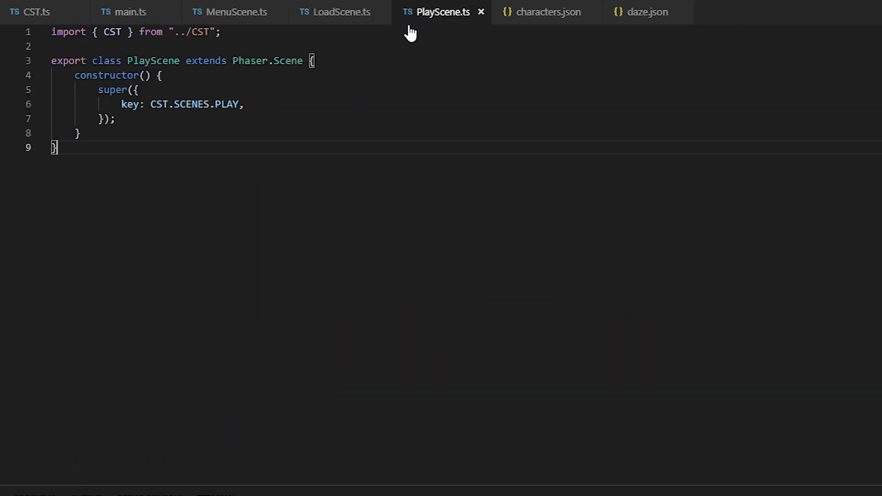
# Add preload and create to PlayScene, with create adding a daze sprite at 100, 100 on frame daze015.png.
pyautogui.write('preload() {')
pyautogui.write('create() {')
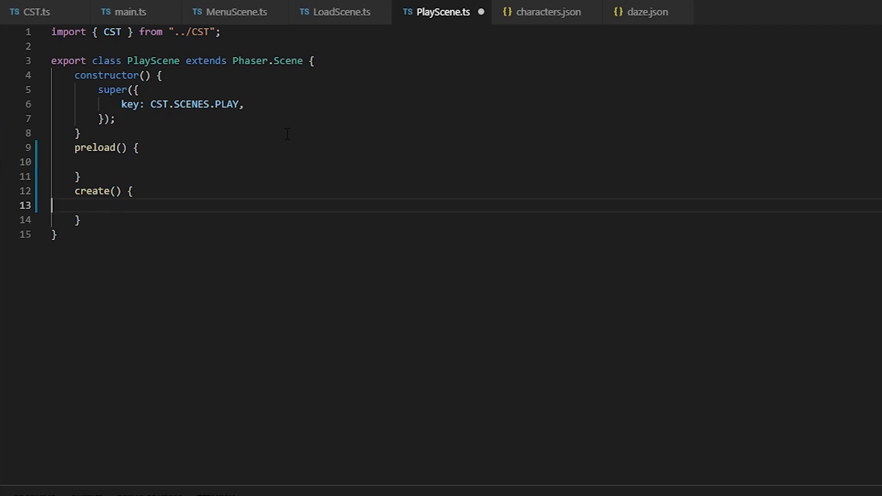
pyautogui.write('this.add.sprite(')
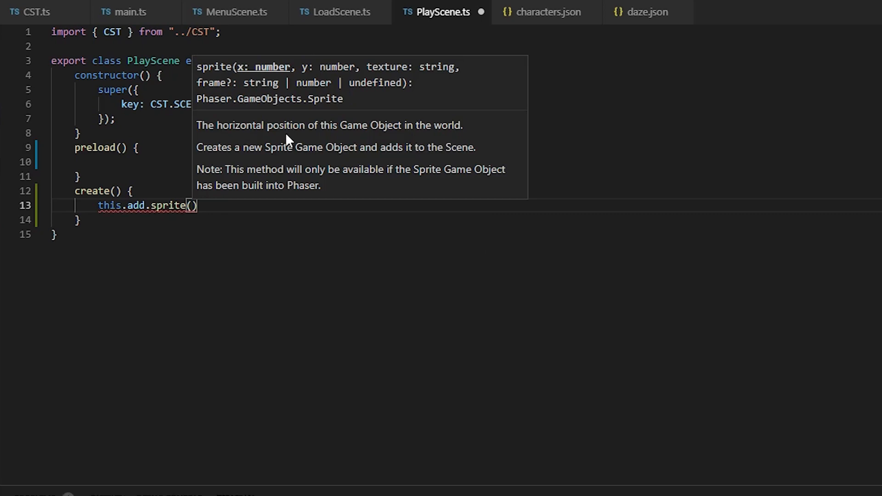
pyautogui.click(341, 12)
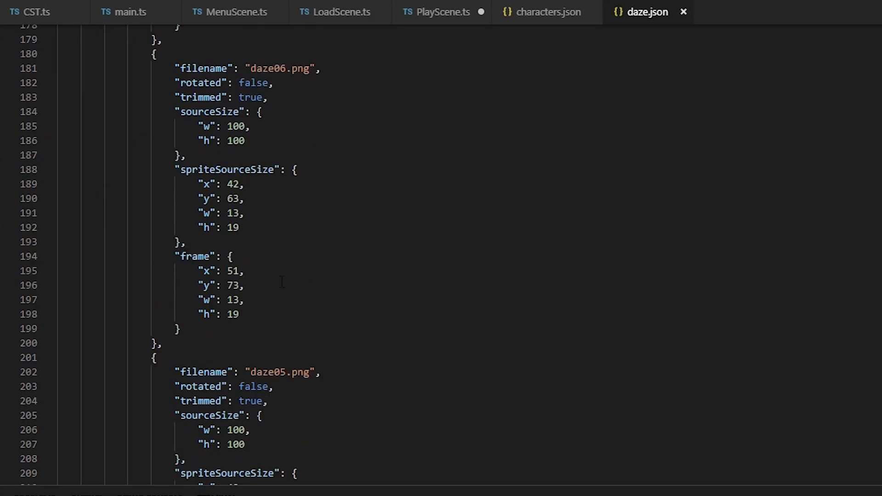
pyautogui.click(442, 12)
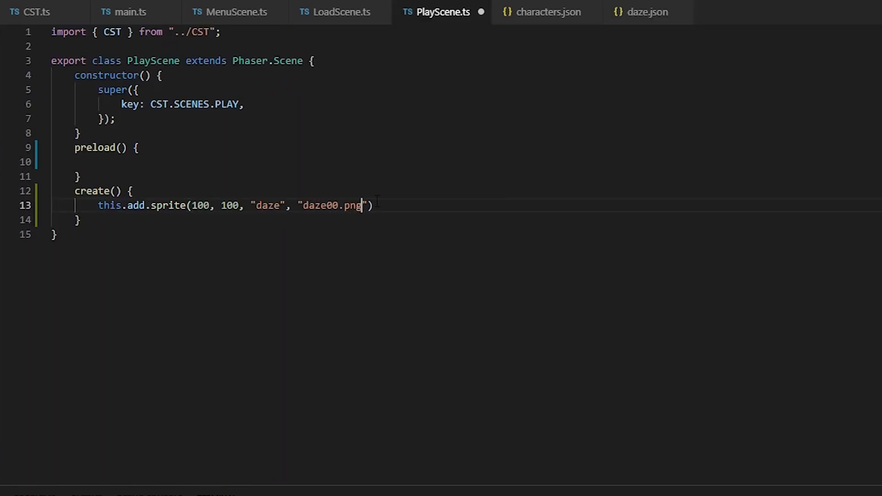
pyautogui.press('ctrl+s')
pyautogui.write('this.anims.create({')
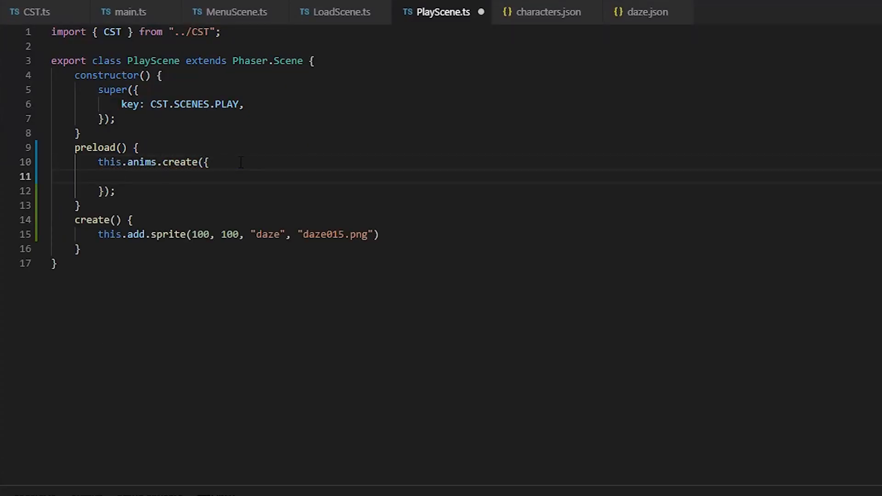
# Define the "dazzle" animation from daze frames 0 to 41 using generateFrameNames with prefix and suffix.
pyautogui.write('key: "dazzle",')
pyautogui.write('frames: this.anims.generateFrameNames("')
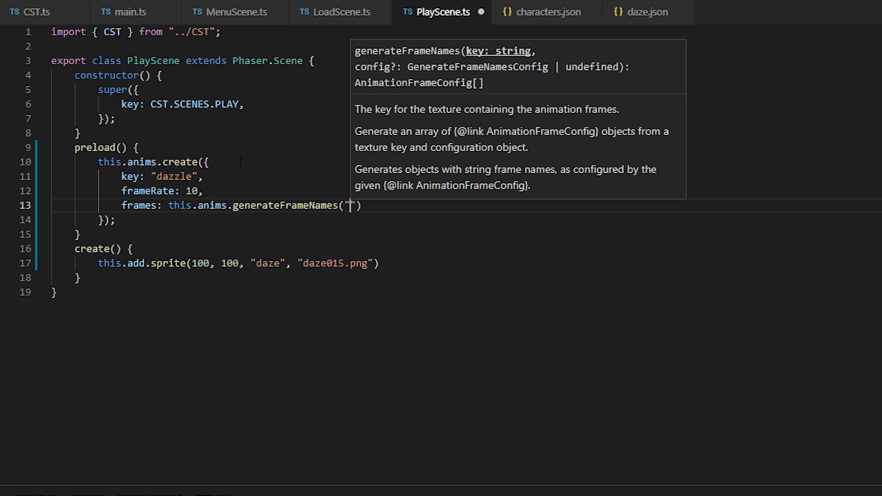
pyautogui.write('prefix')
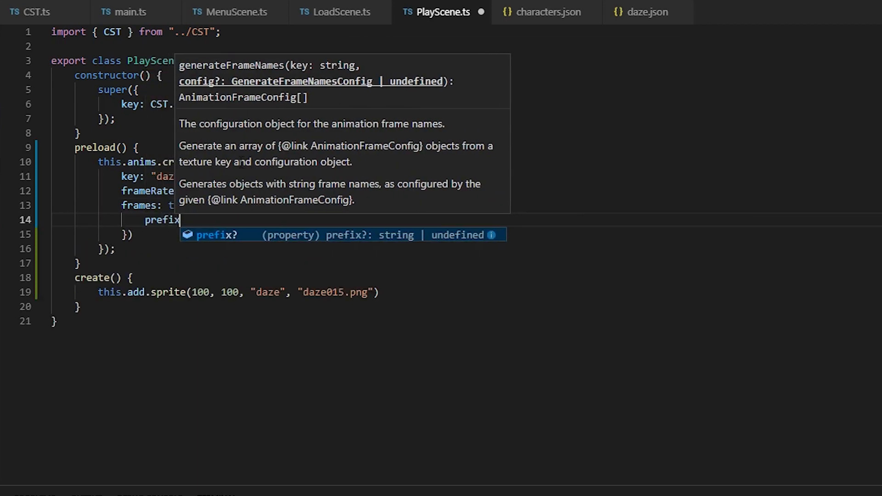
pyautogui.click(644, 12)
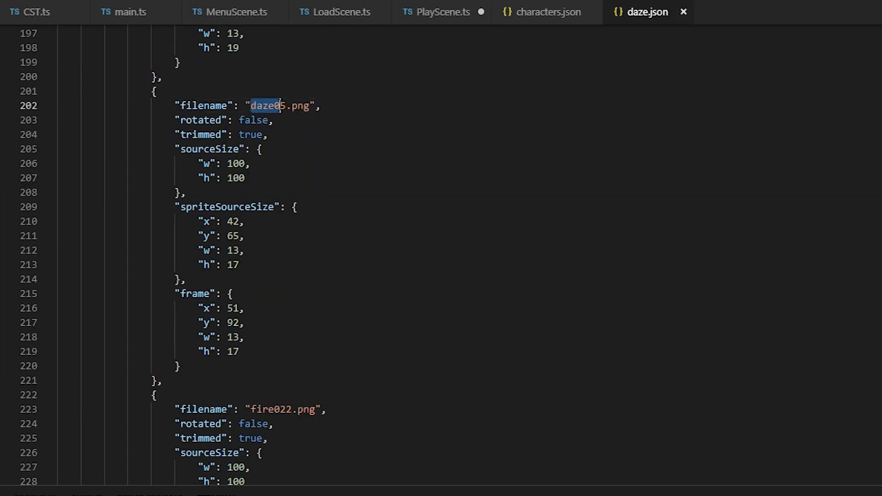
pyautogui.click(440, 12)
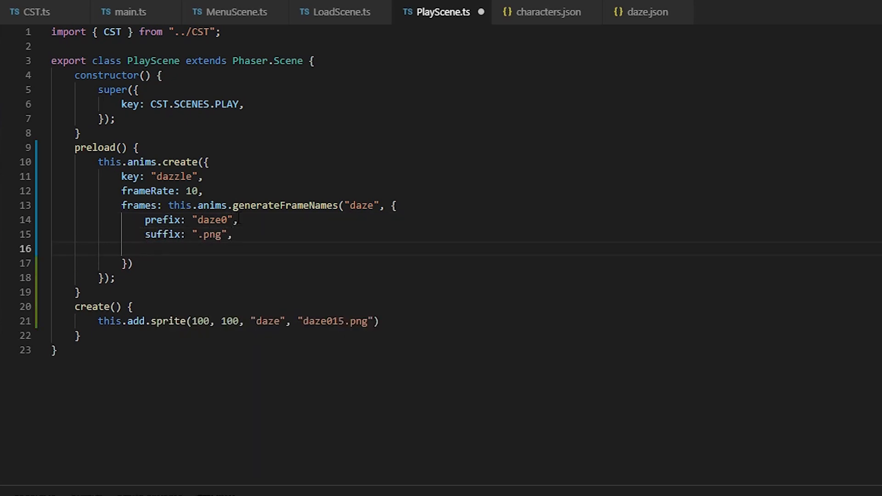
pyautogui.write('start: 0,')
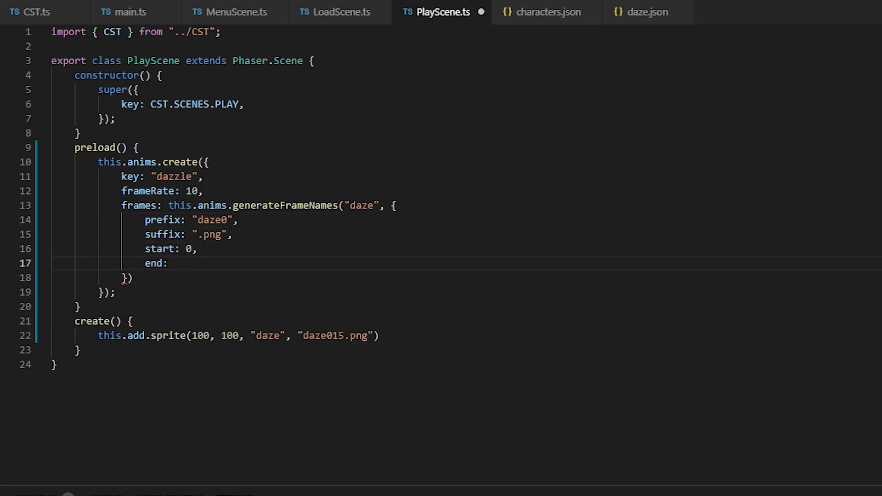
pyautogui.write('41')
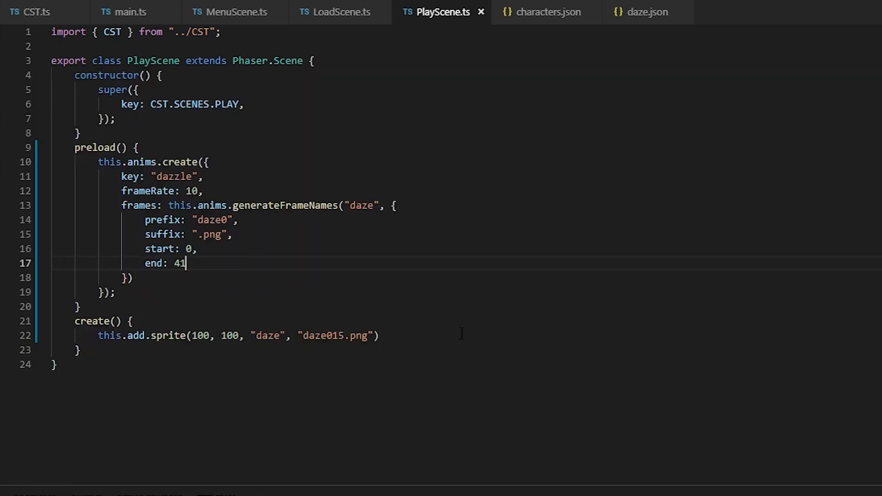
# Assign the sprite to pimple, play "dazzle" with repeat -1, and try an explicit frames array [0,1,2,3,4,5].
pyautogui.write('let pimple =')
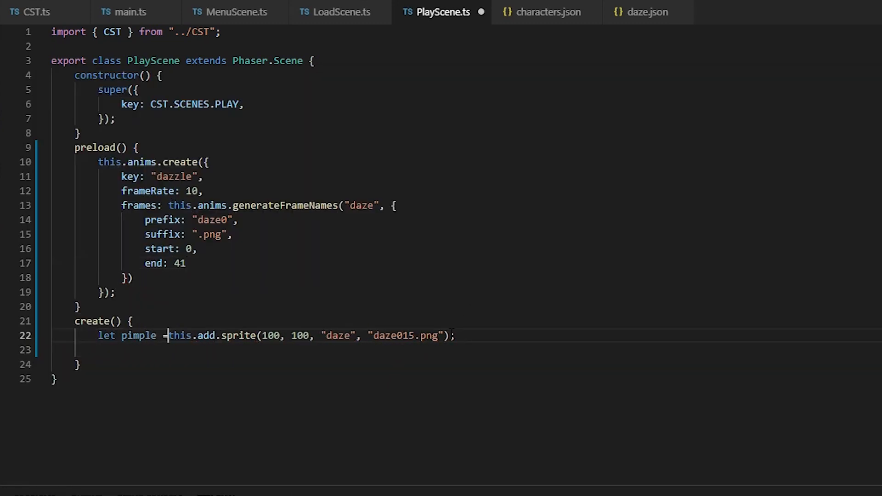
pyautogui.write(': Phaser.GameObjects.Sprite')
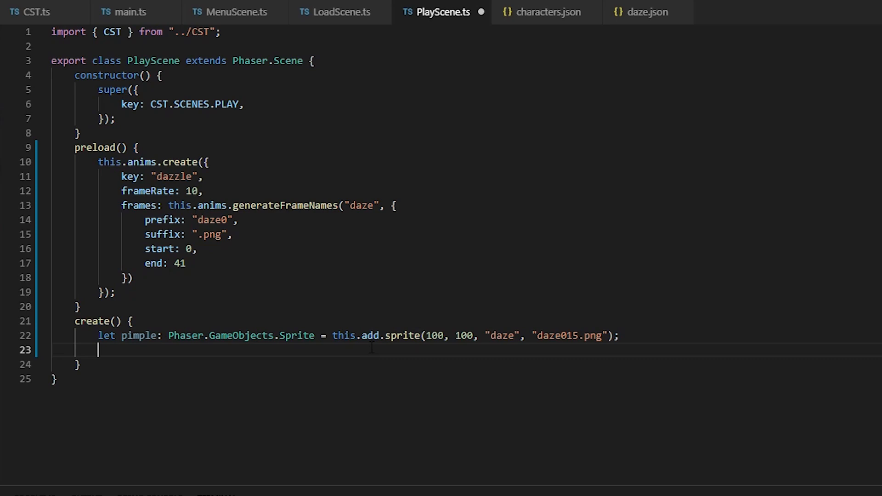
pyautogui.write('pimple.play("dazzle");')
pyautogui.write('repea')
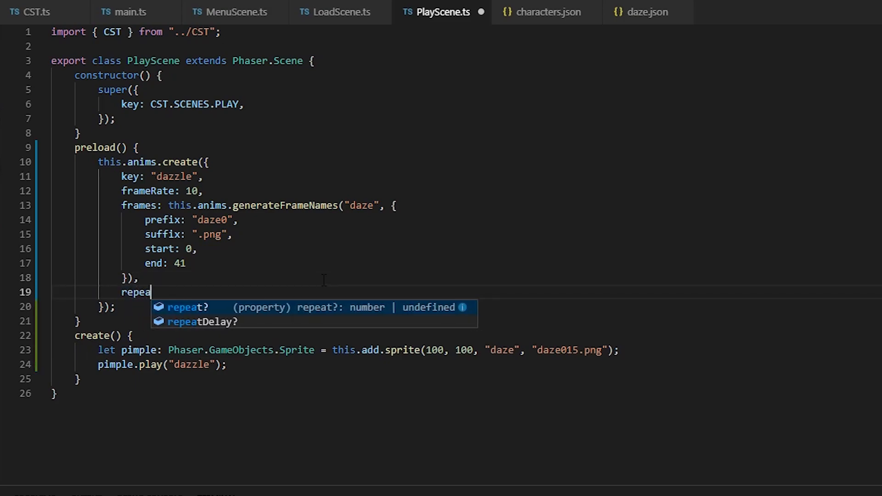
pyautogui.write('t: -1,')
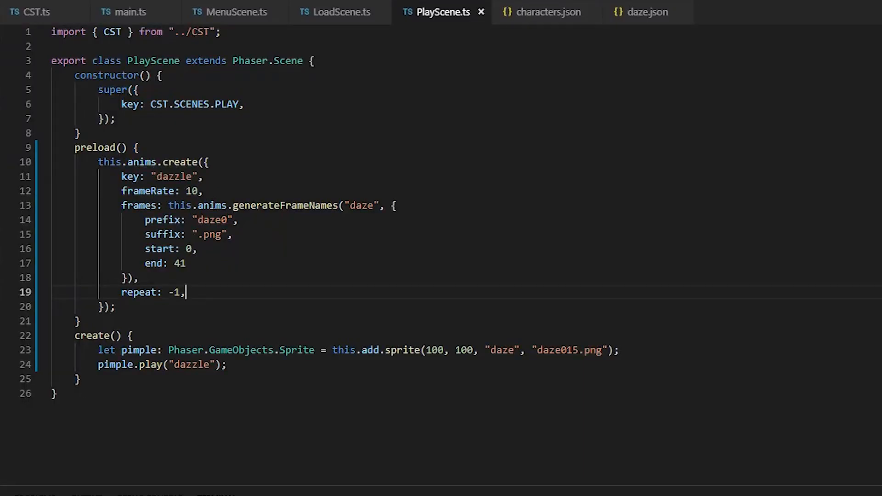
pyautogui.write('frames:')
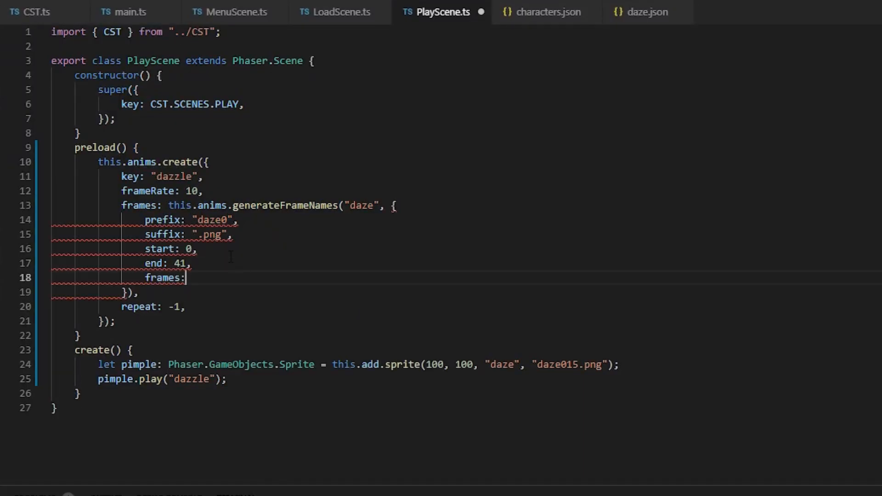
pyautogui.write('[0,1,2,3,4,]')
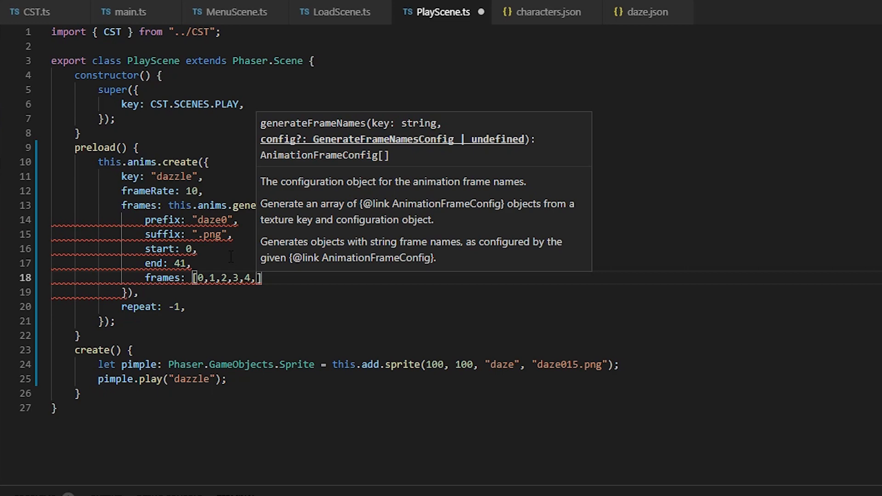
pyautogui.write('5')
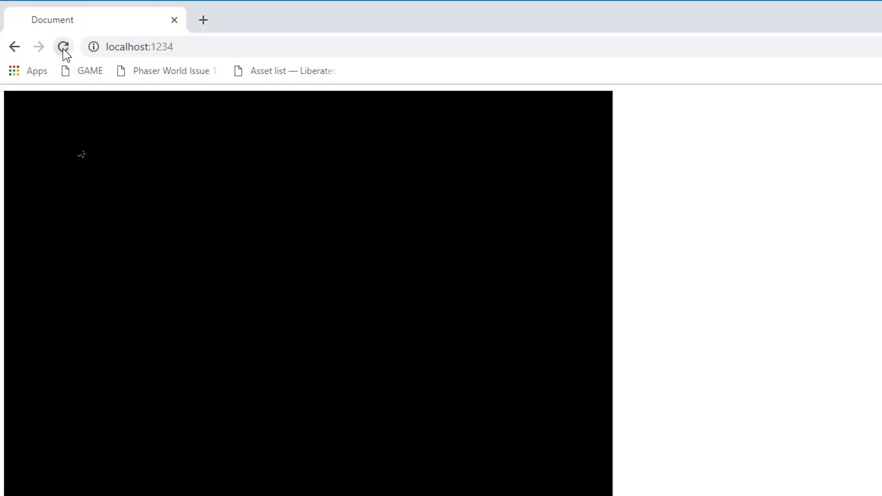
# Reload the localhost:1234 game page to test the dazzle animation.
pyautogui.click(64, 47)
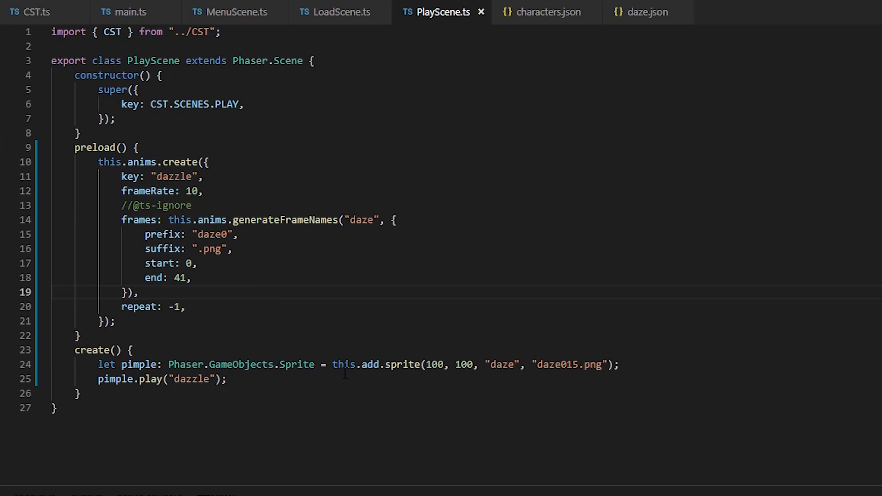
# Begin a this.textures.addSpriteSheetFromAtlas call after checking frame names in the characters atlas.
pyautogui.press('Enter')
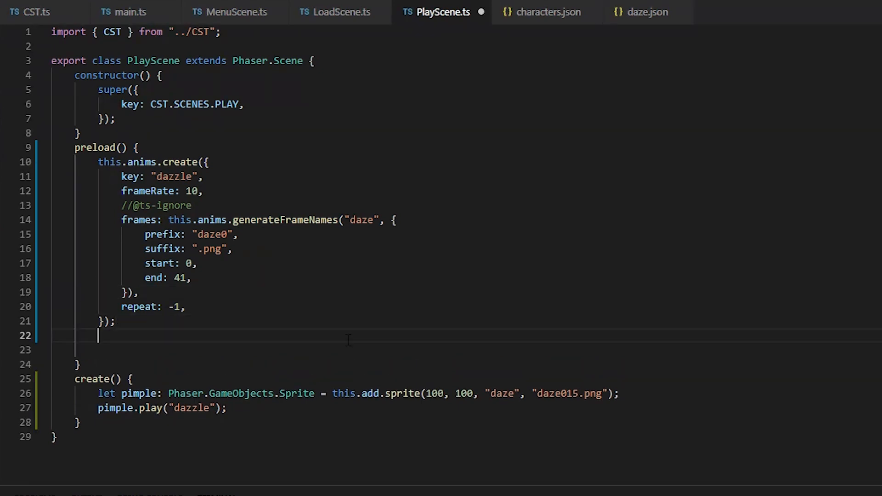
pyautogui.click(543, 12)
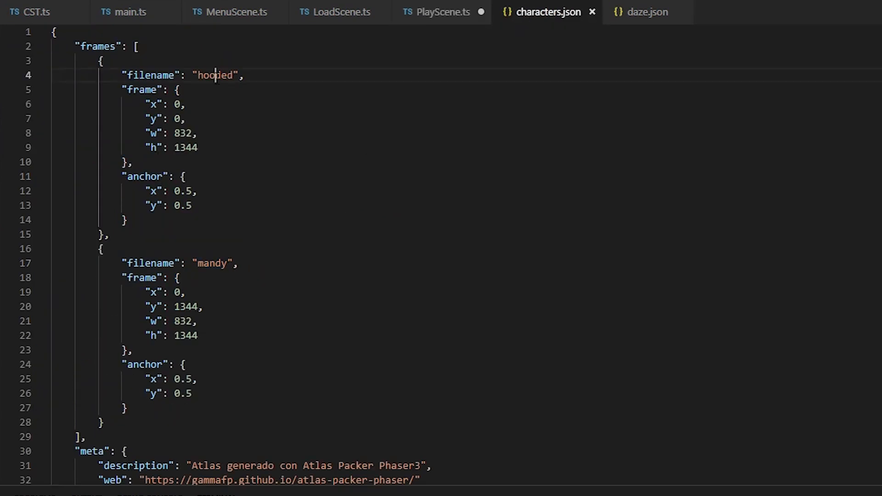
pyautogui.click(442, 12)
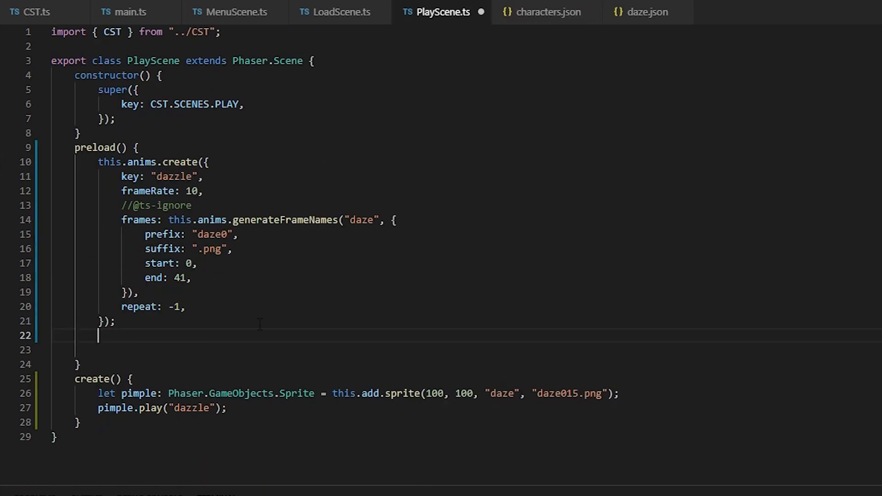
pyautogui.write('this')
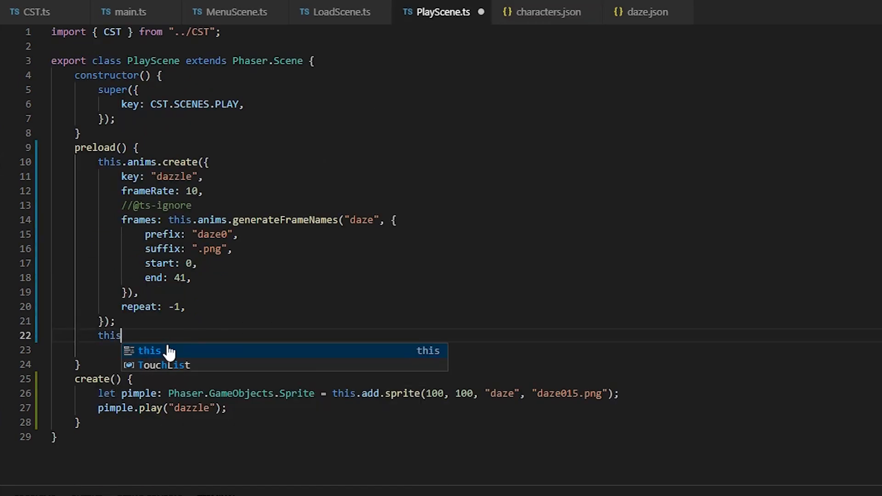
pyautogui.write('.textures/')
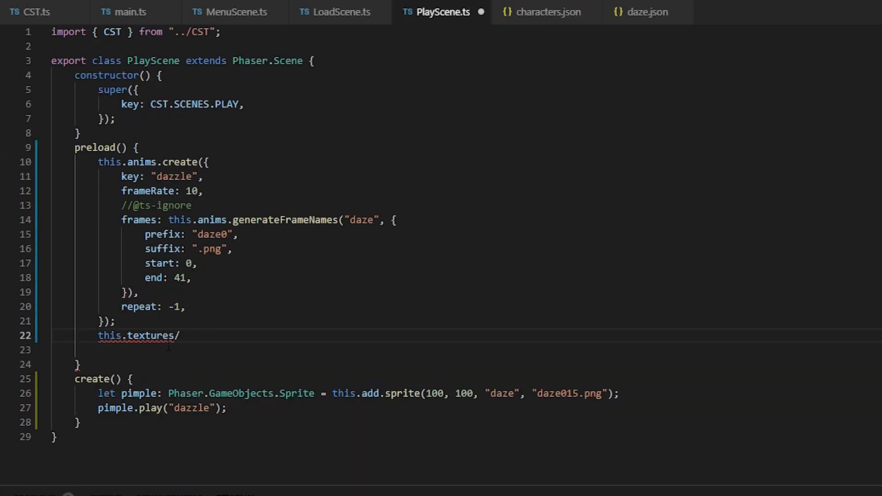
pyautogui.write('.addSpr')
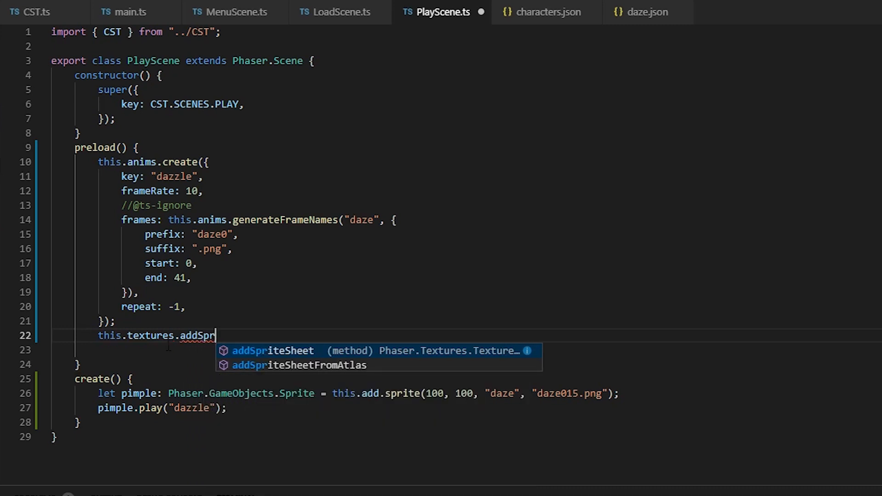
pyautogui.click(303, 365)
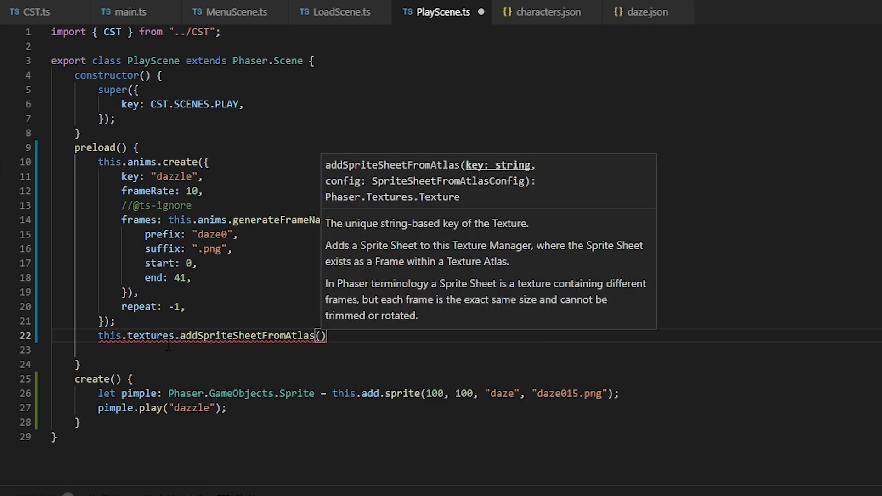
# Register the "hooded" 64×64 sprite sheet from the characters atlas frame "hooded" and save.
pyautogui.write('"hooded"')
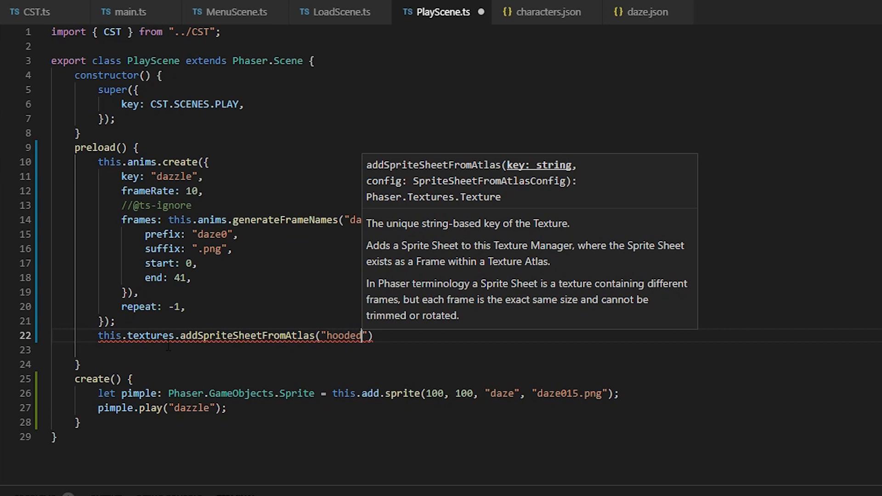
pyautogui.write(', {frame')
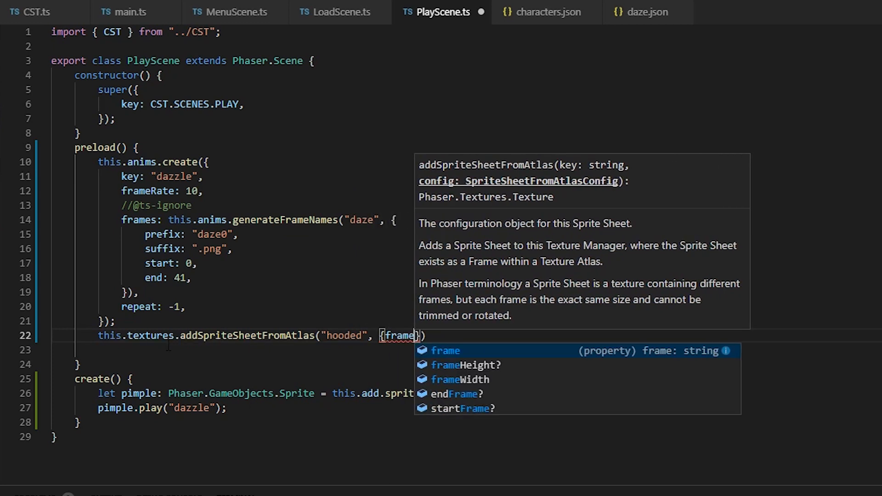
pyautogui.write('frameHeight: 64, frameWidth: 64,')
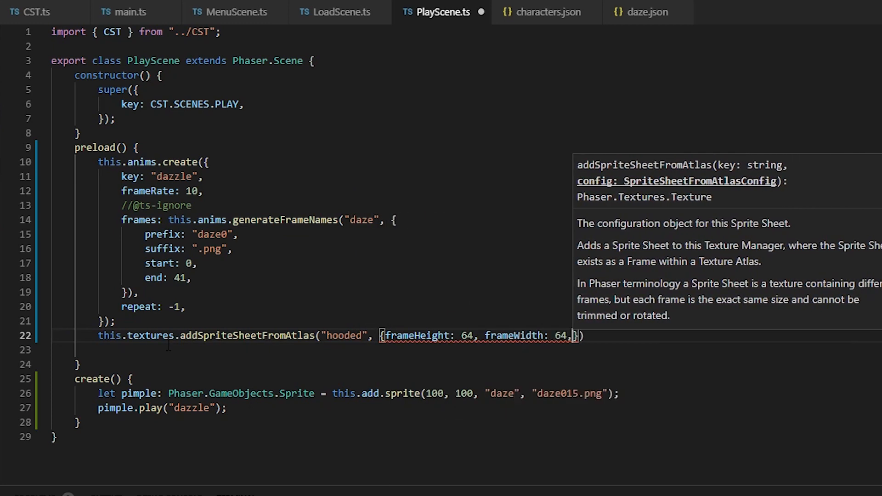
pyautogui.write('atlas: "characters"')
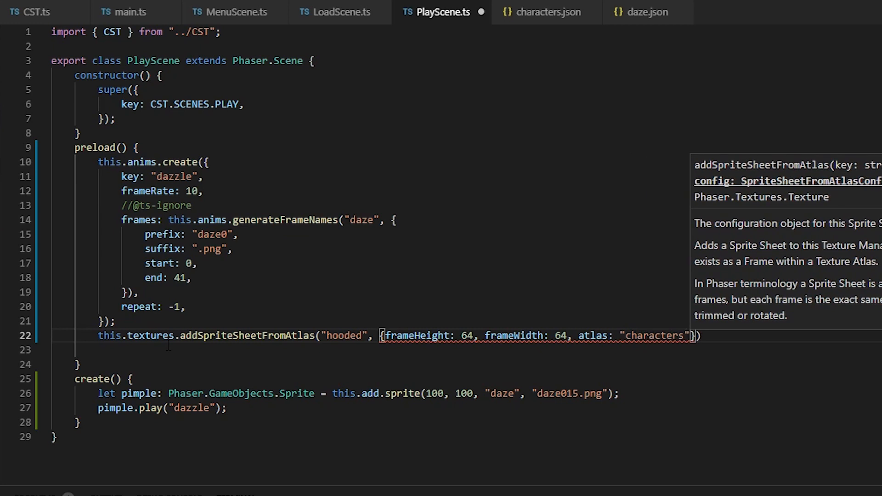
pyautogui.write(', frame: "hooded"')
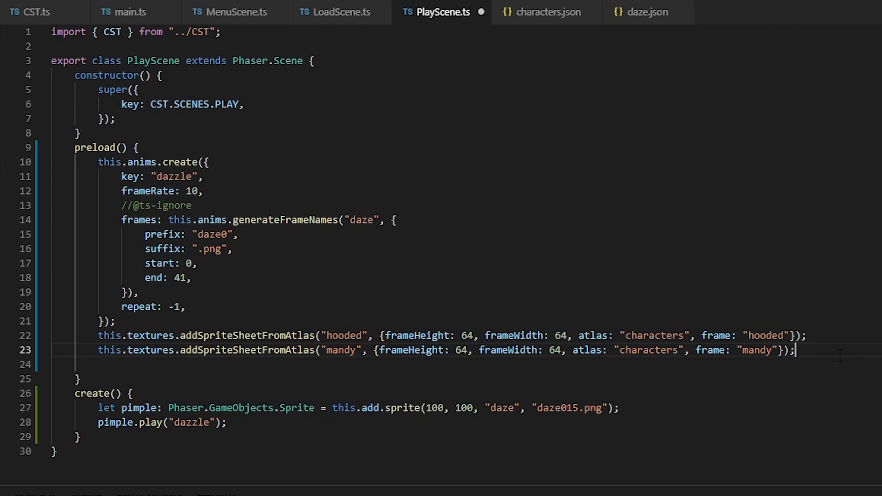
pyautogui.press('Enter')
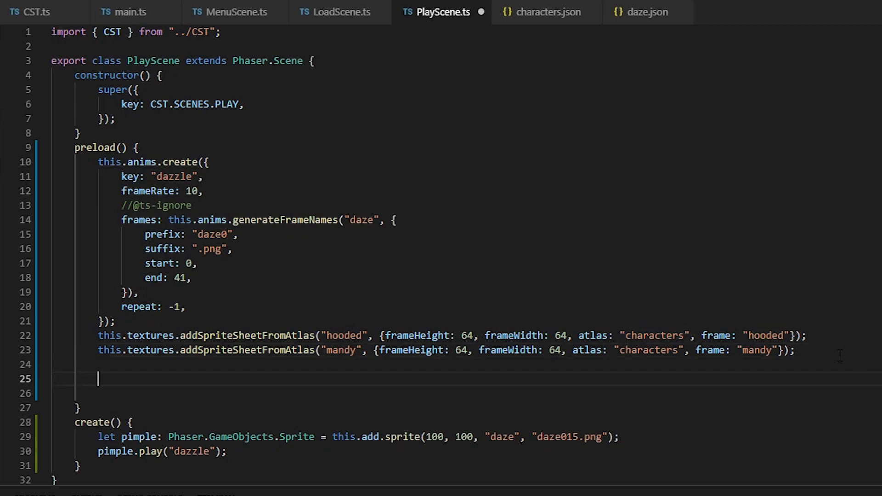
# Log this.textures.list and expose the hooded sprite globally as window.hooded.
pyautogui.write('console.log(this.textures.list);')
pyautogui.write('window.hood')
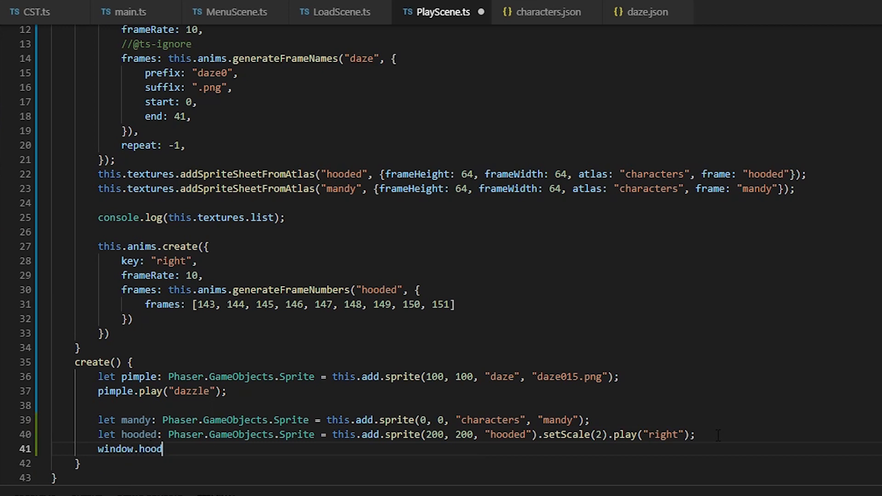
pyautogui.write('= hooded;')
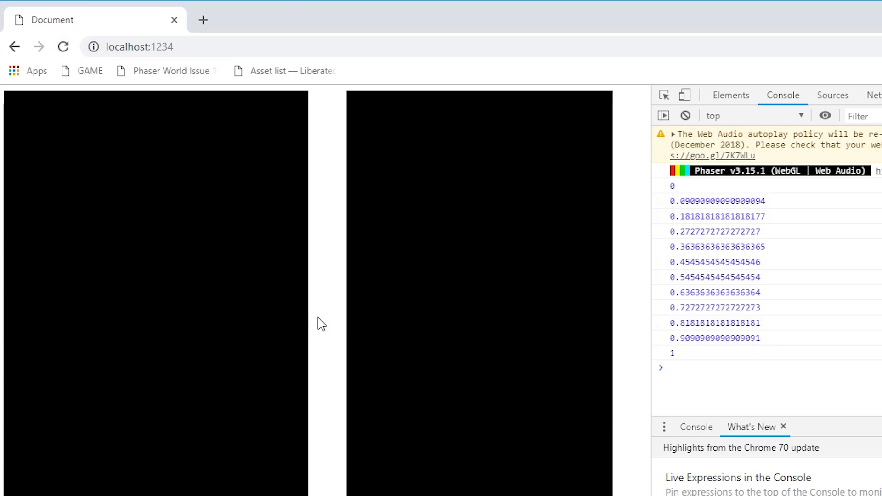
# Experiment on hooded in the DevTools console, checking hooded.active and setting frame 26.
pyautogui.write('hooded')
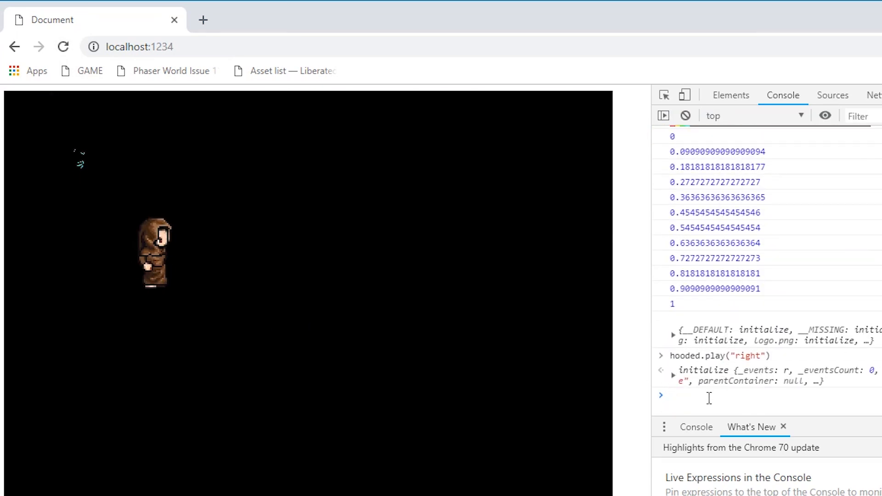
pyautogui.write('hooded')
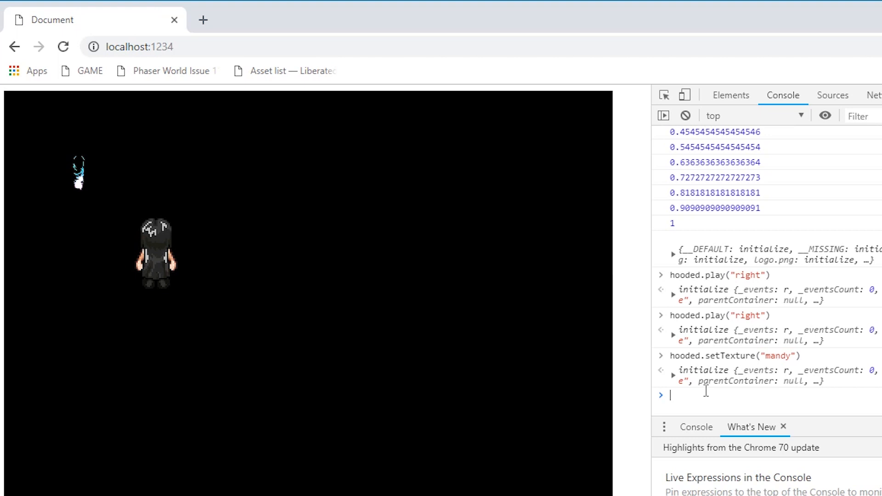
pyautogui.write('hooded.active')
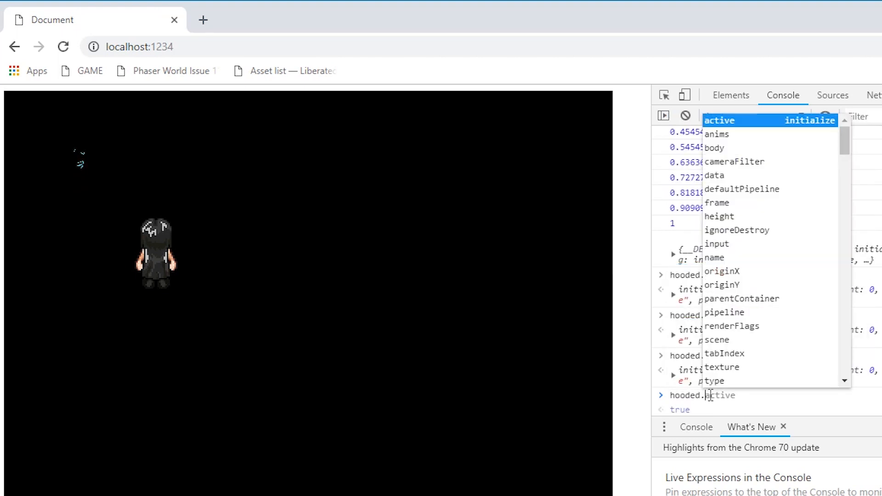
pyautogui.write('hooded.setFrame(')
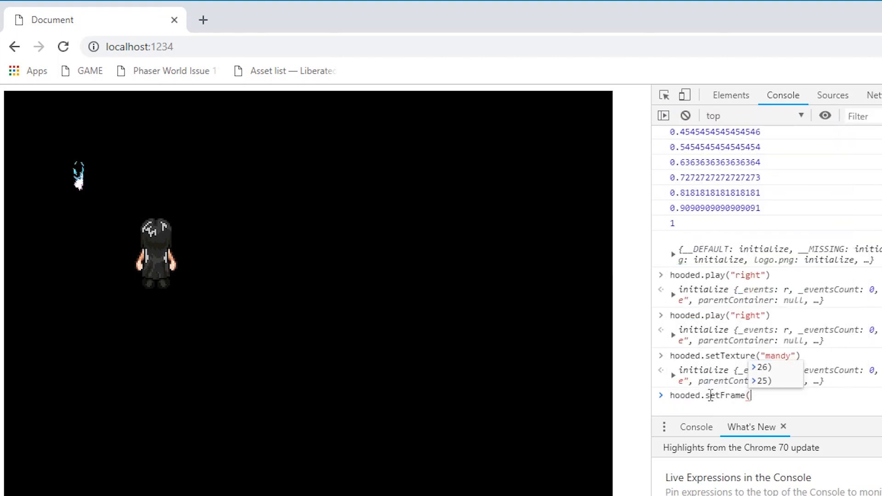
pyautogui.write('26')
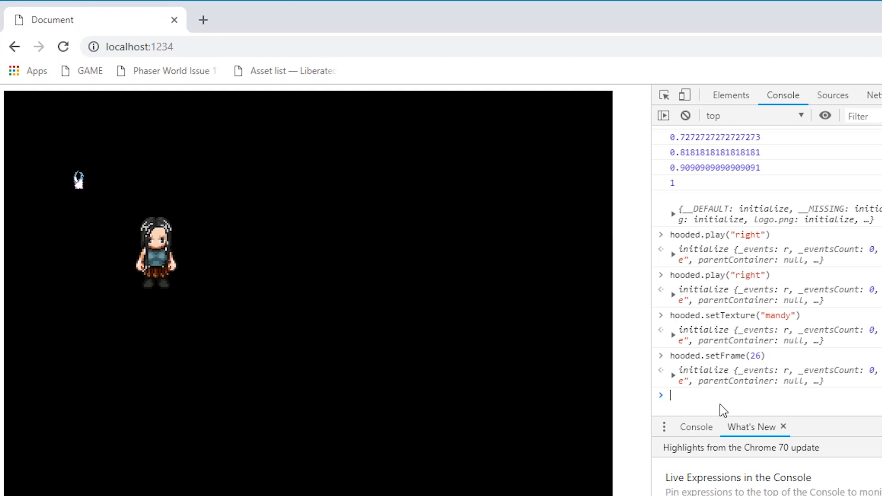
pyautogui.write('hooded.active')
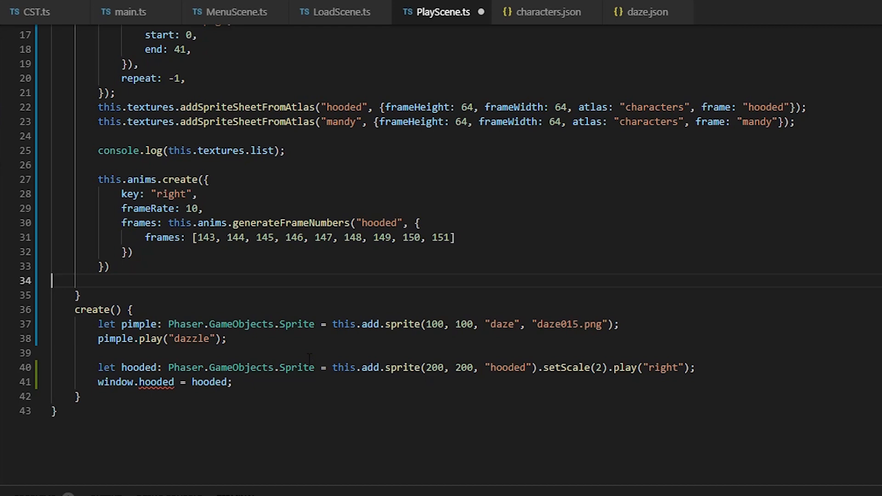
# Start declaring let anna: Phaser.GameObjects.Sprite with this.add.sprite in create().
pyautogui.write('let anna: Phaser.GameObjects.Sprite = t')
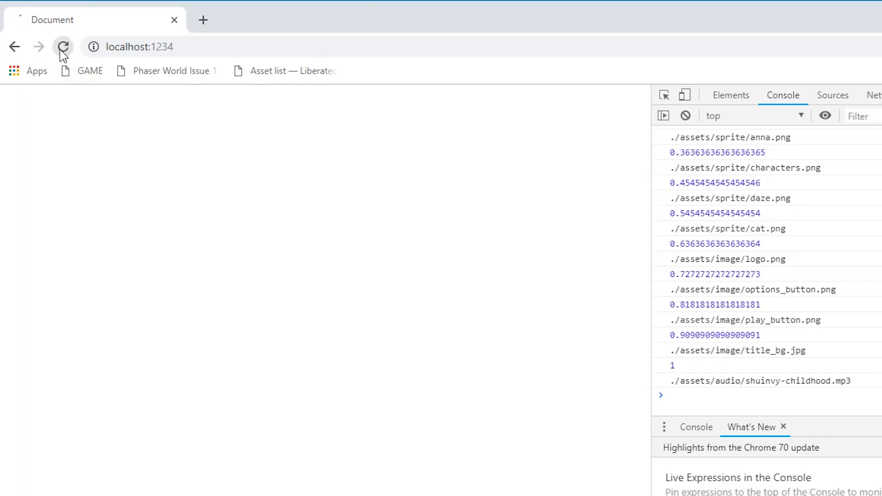
# Reload the game and run anna.play("left") from the console to play anna's left walk.
pyautogui.click(63, 47)
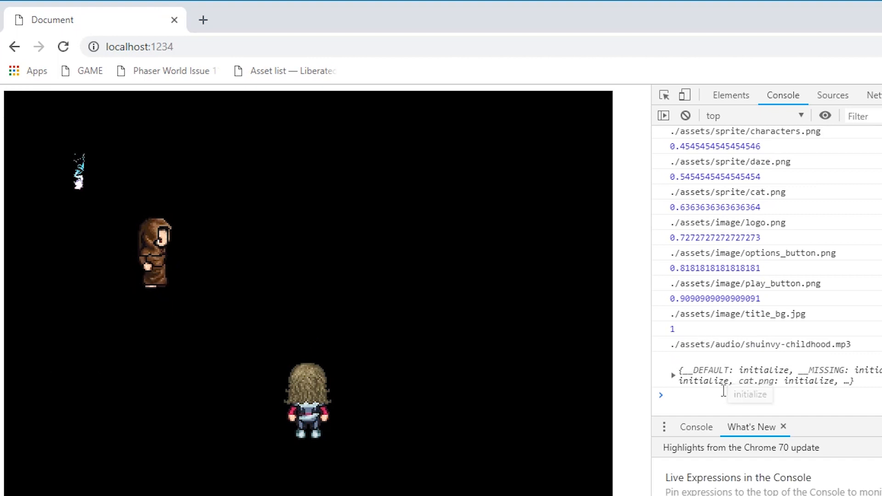
pyautogui.write('anna.play')
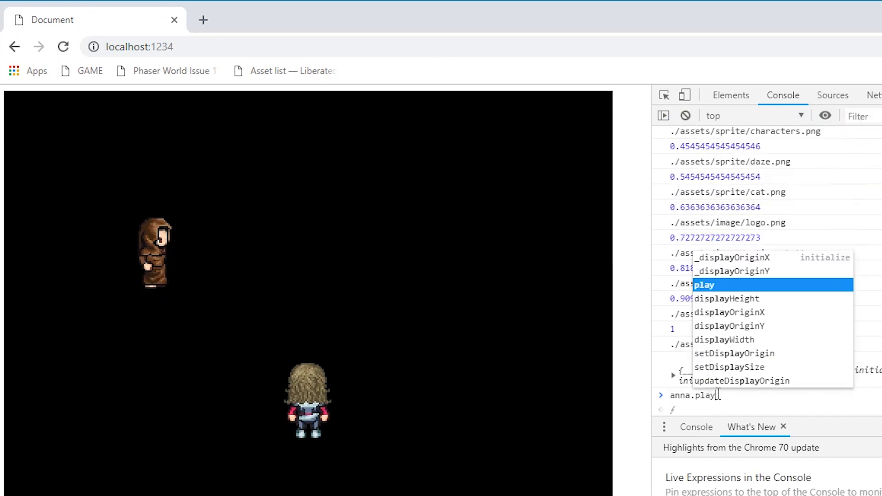
pyautogui.press('Enter')
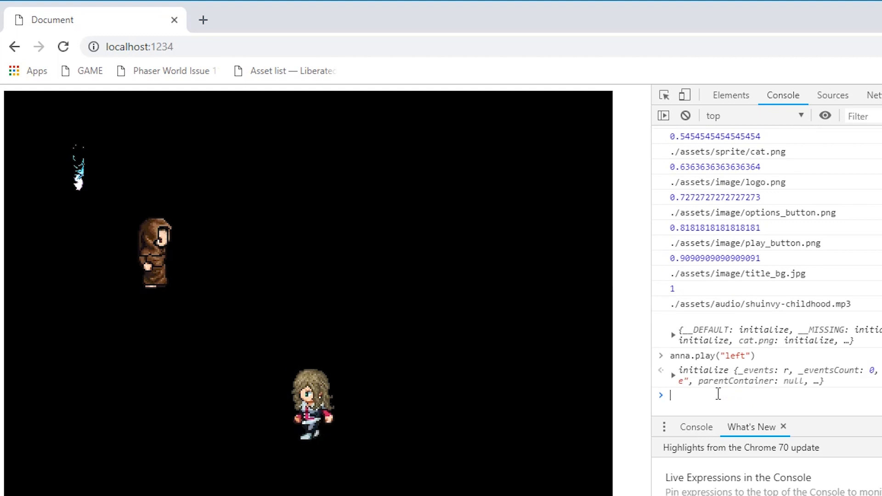
pyautogui.press('Enter')
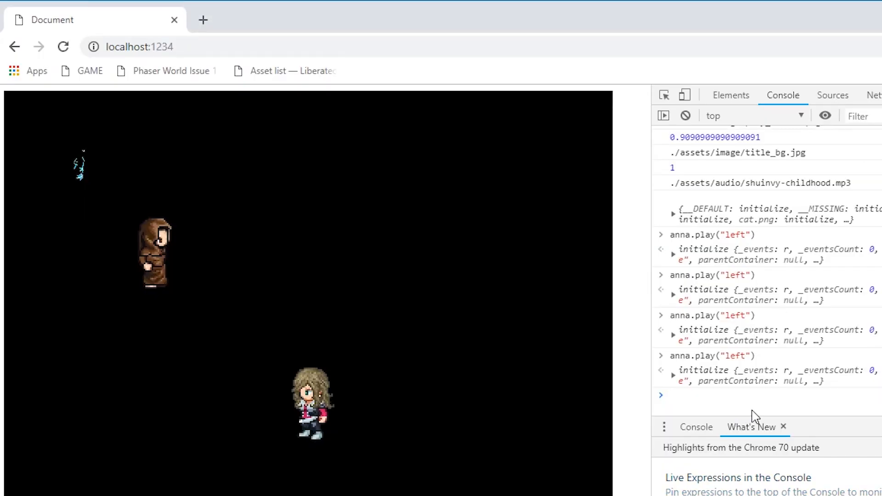
# Run anna.anims.playReverse("left") to reverse the walk, then query anna.flipX in the console.
pyautogui.write('anna.anims.playReverse("left')
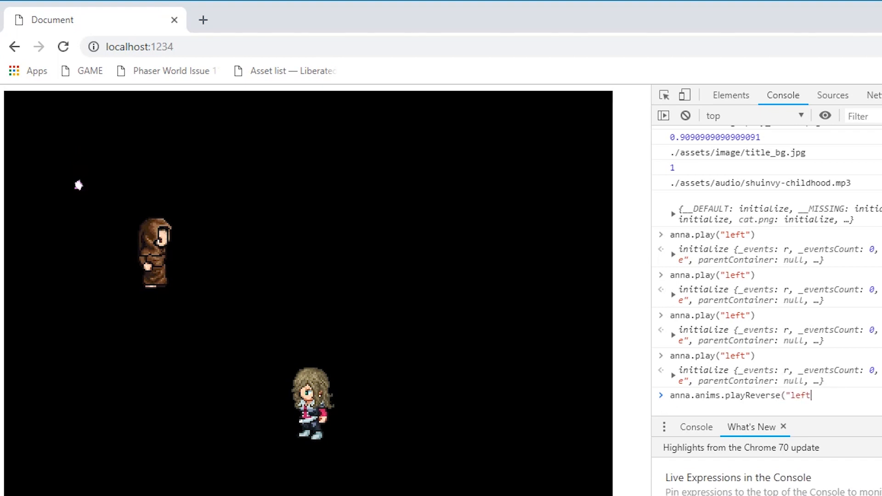
pyautogui.write('")')
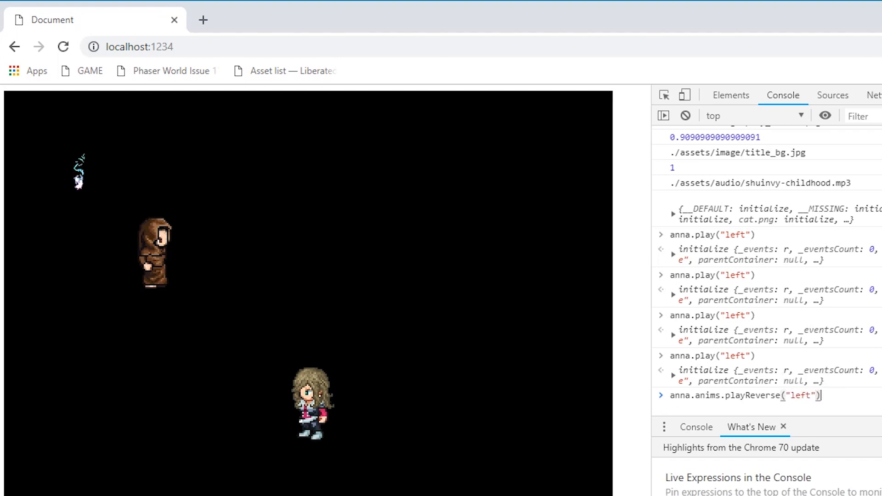
pyautogui.press('Enter')
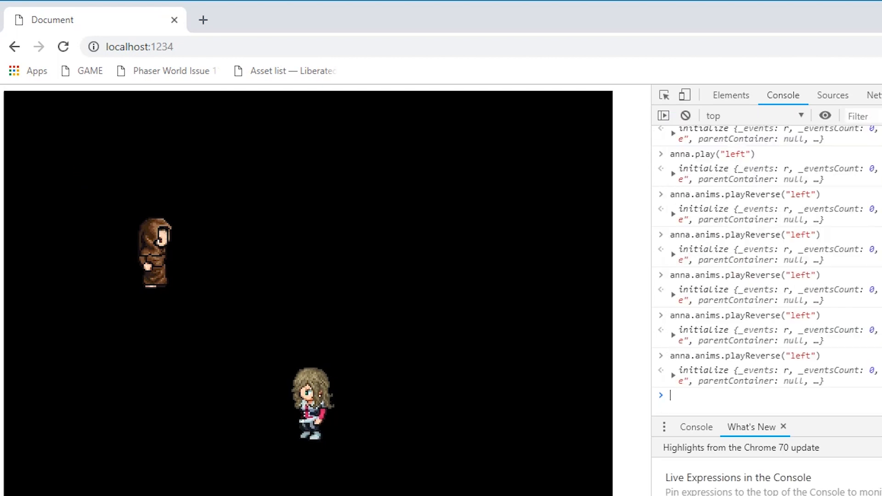
pyautogui.write('anna.flipX')
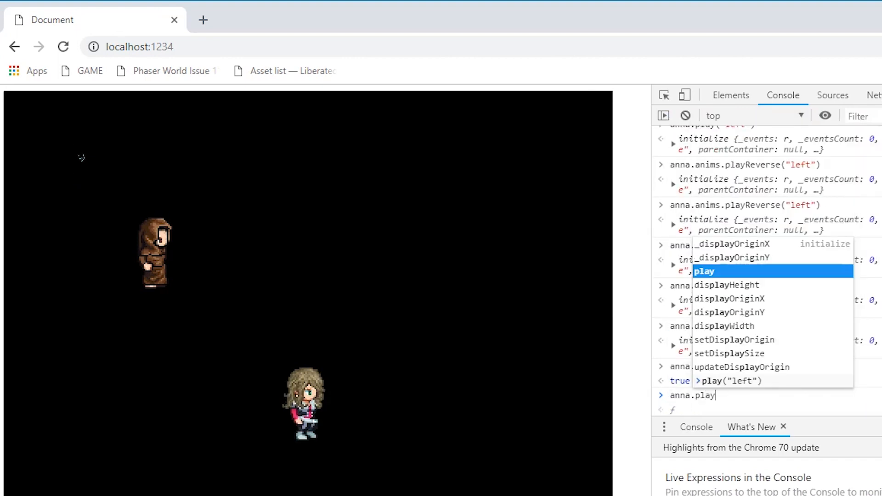
pyautogui.write('("left")')
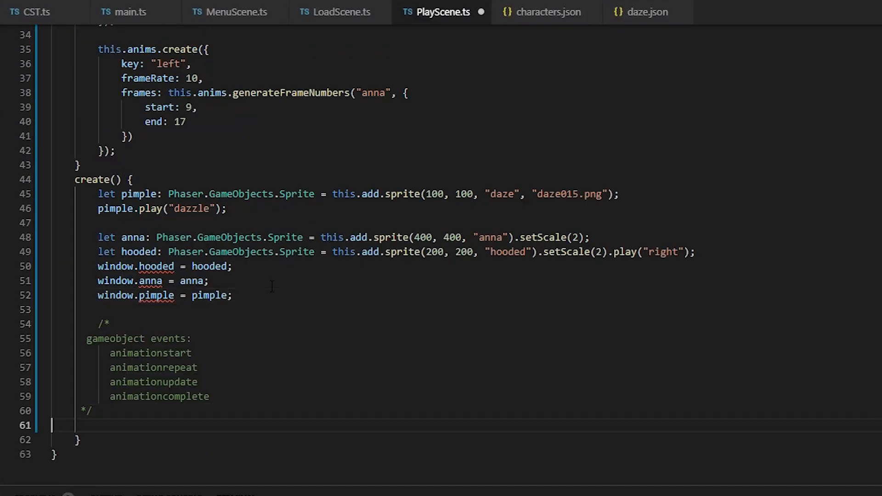
# Start a pimple.on(...) animation event handler in PlayScene.
pyautogui.write('pimple.on')
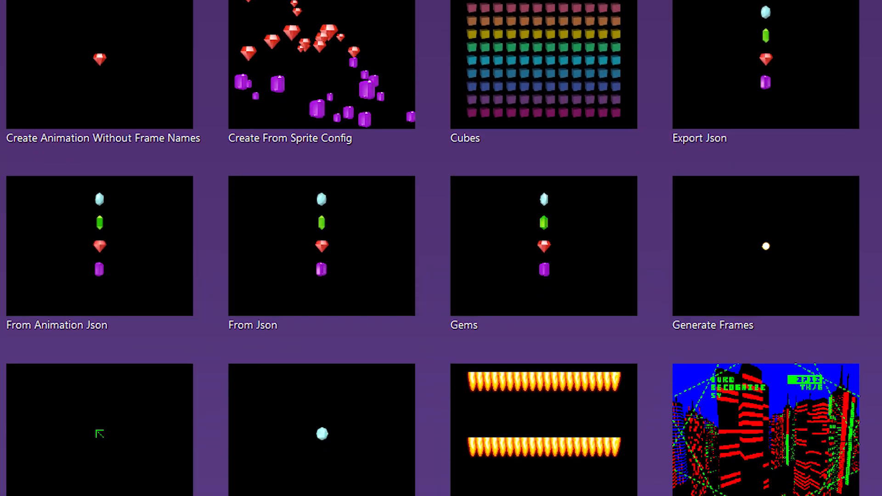
# Scroll the Phaser Animation examples gallery down to Spine Test, Stagger Play, Texture Atlas Animation and Yoyo.
pyautogui.scroll(-3)
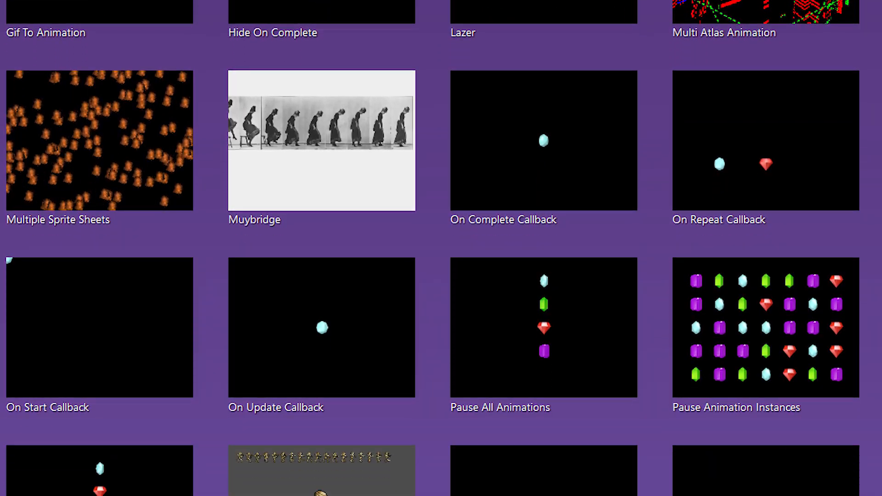
pyautogui.scroll(-3)
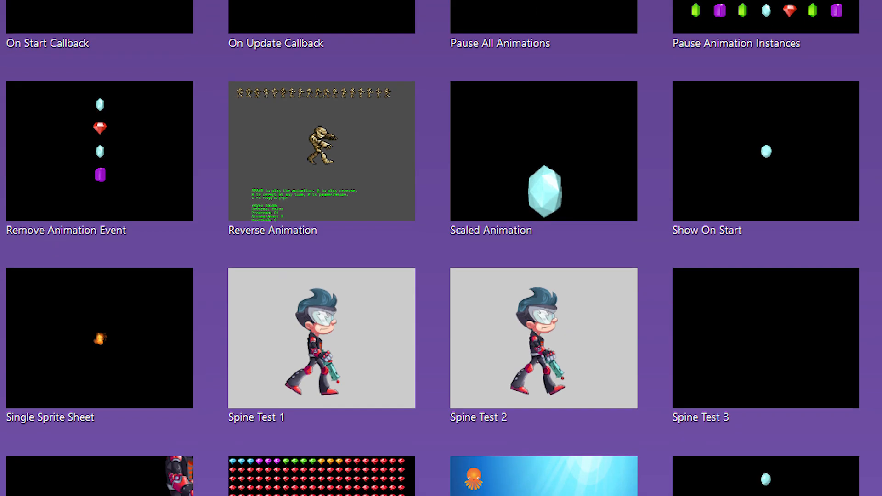
pyautogui.scroll(-3)
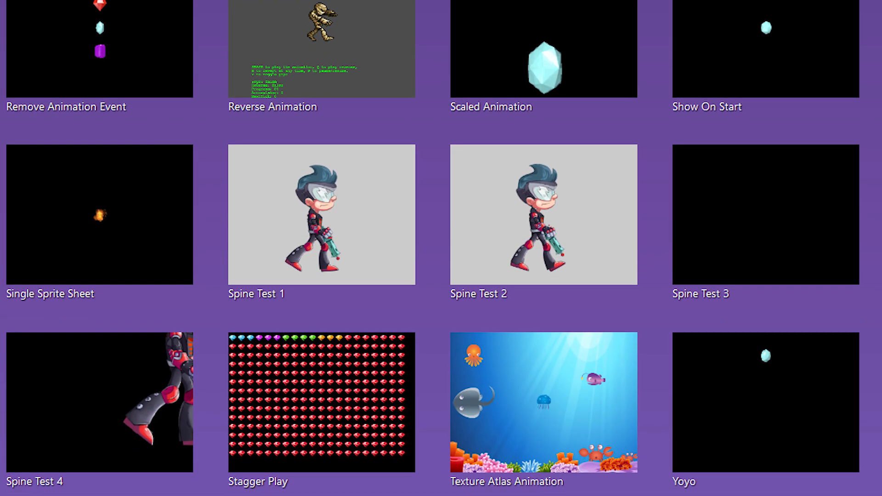